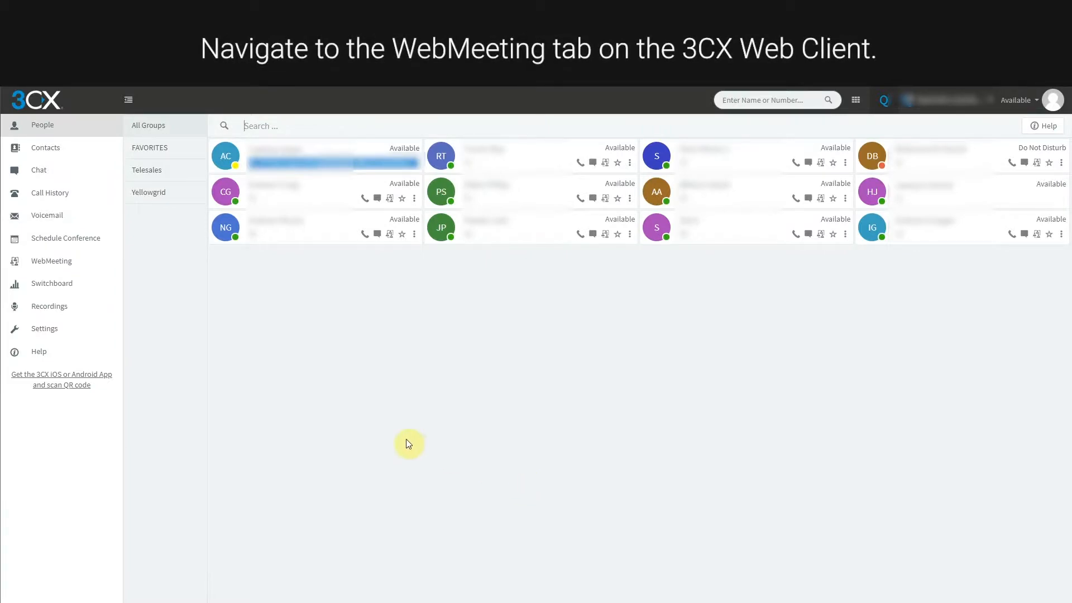
# Launch a new web meeting from the WebMeeting section of the sidebar
pyautogui.click(51, 262)
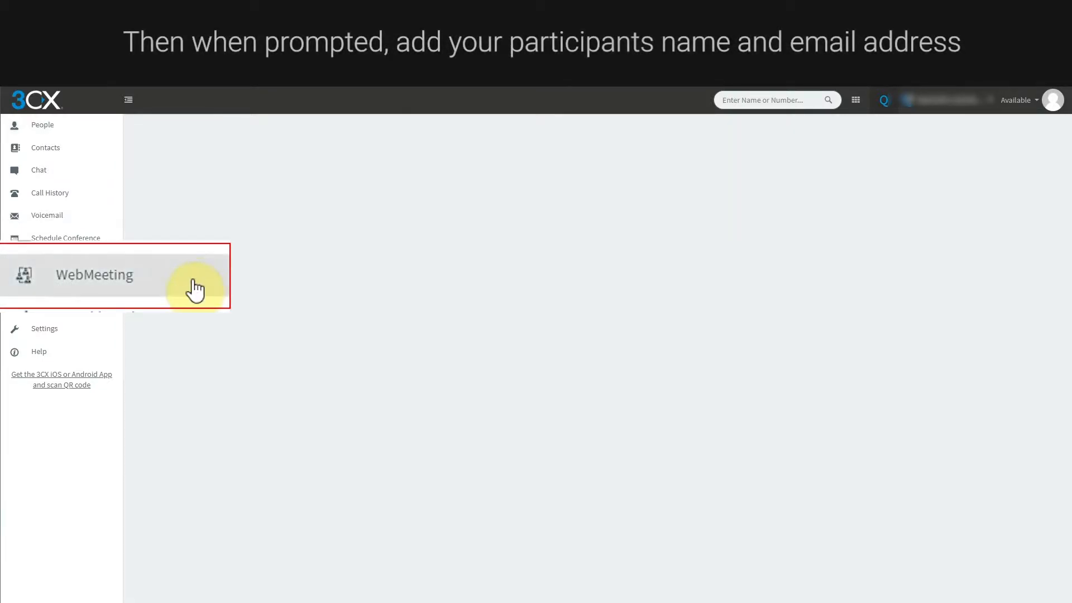
pyautogui.click(94, 275)
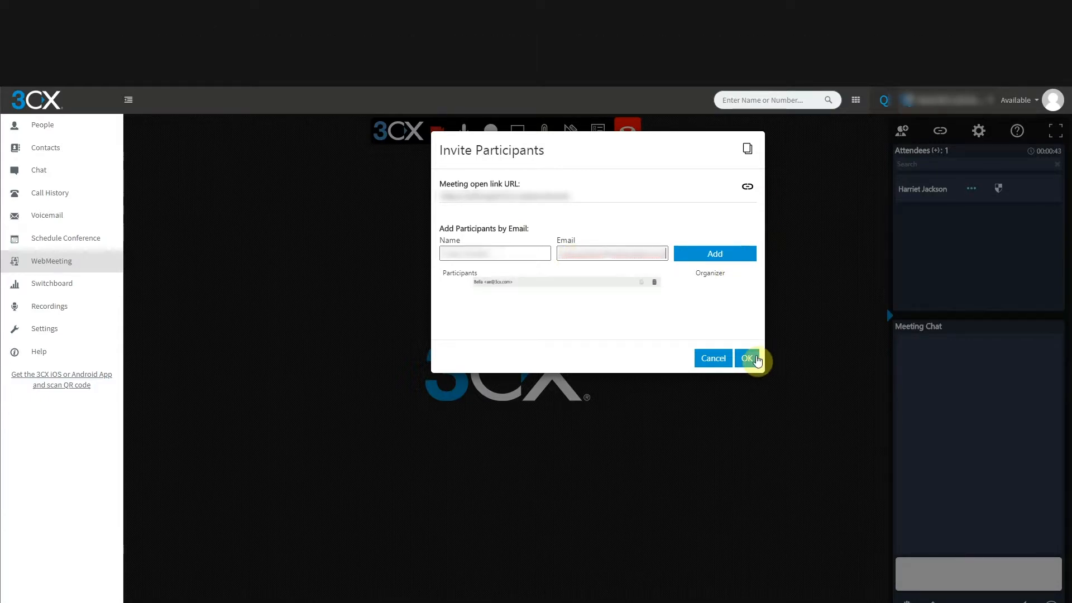
# Confirm the participant invitation and copy the meeting's joining link
pyautogui.click(747, 358)
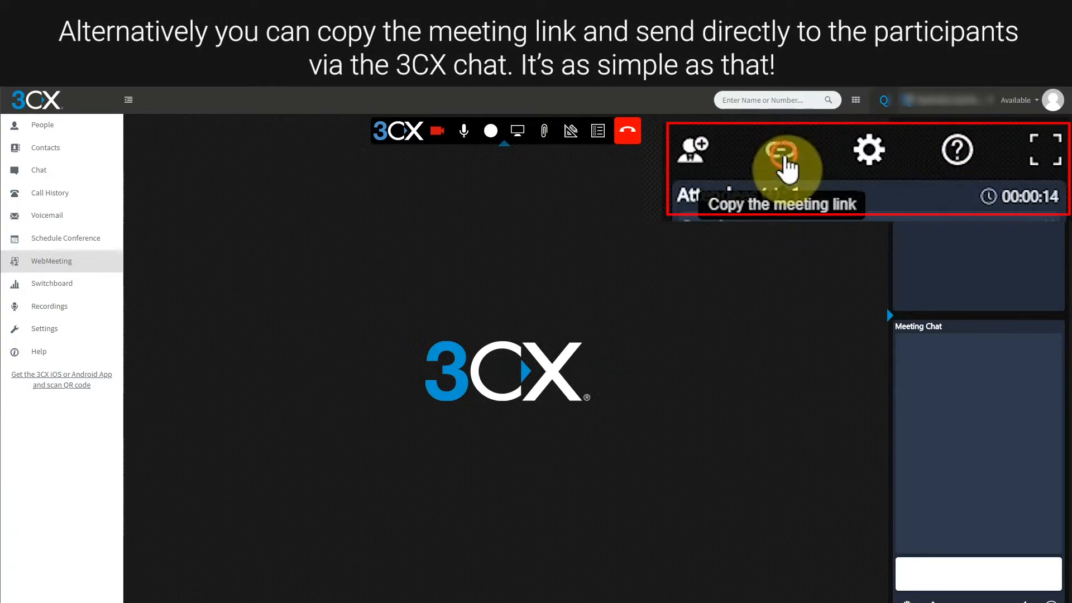
pyautogui.click(782, 153)
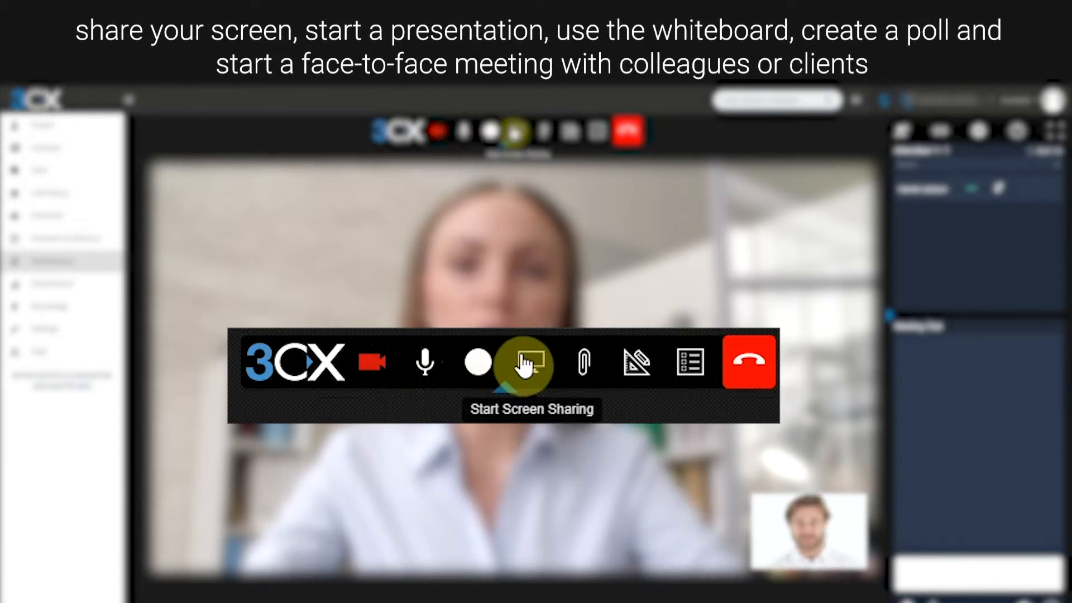
pyautogui.moveTo(586, 367)
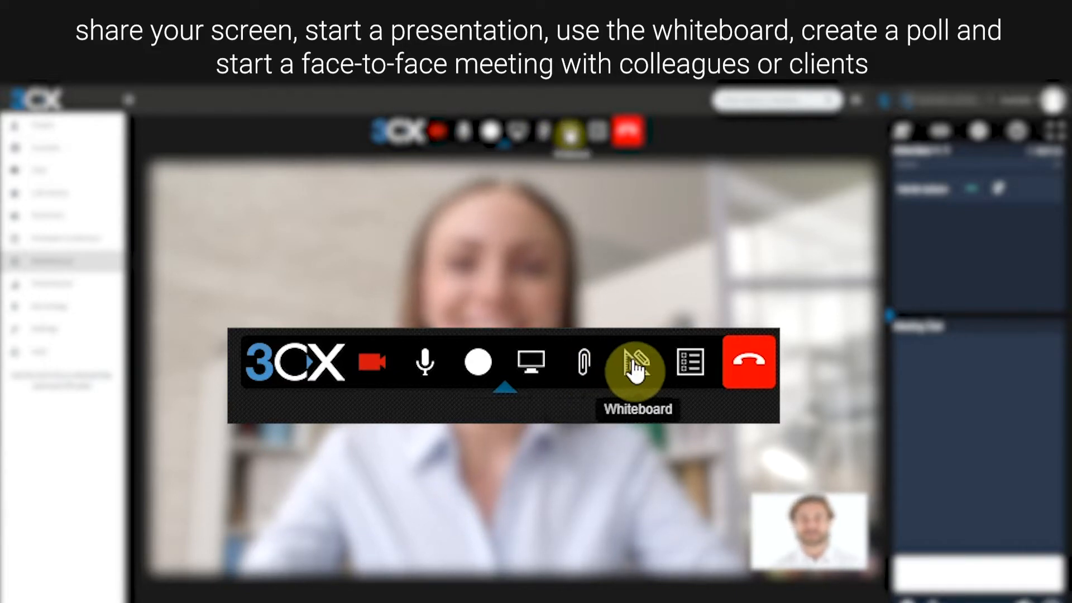
pyautogui.moveTo(691, 370)
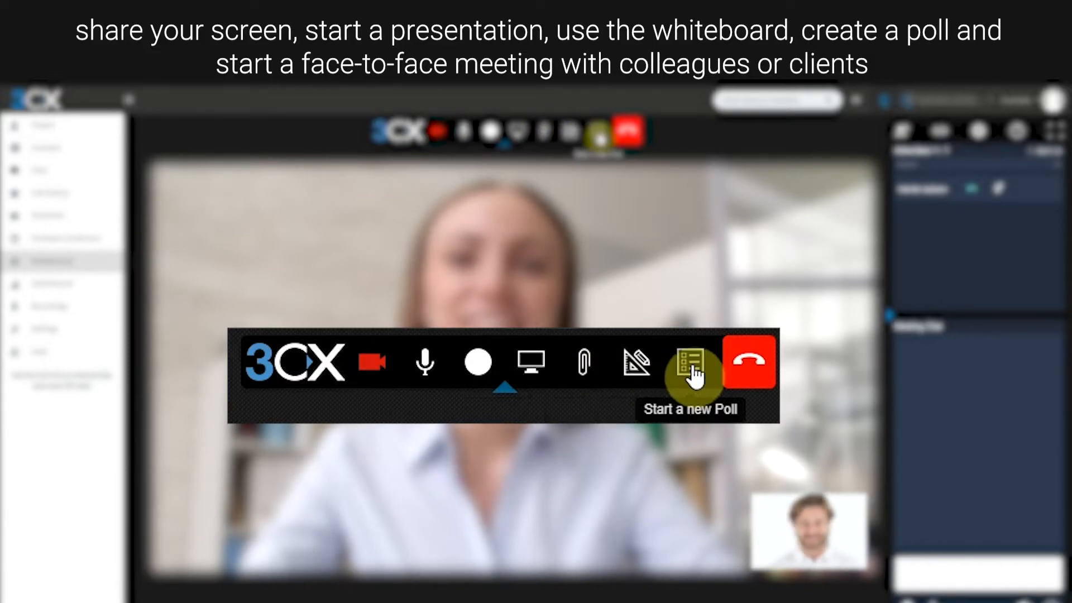
pyautogui.moveTo(741, 370)
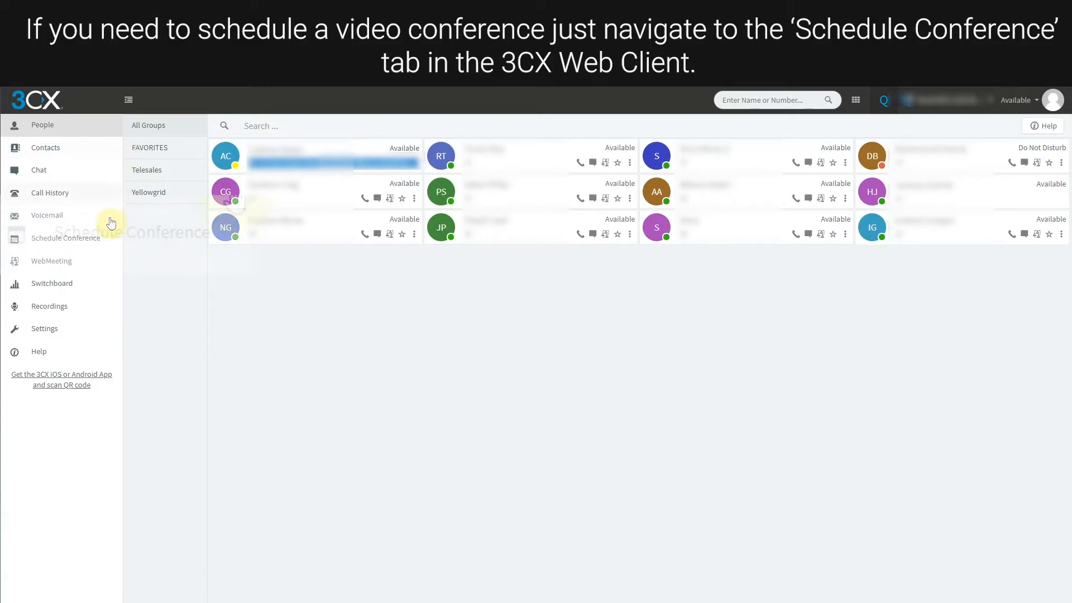
# Create the 'Test Conference Call' video conference for 10 September 2020 at 09:00 with one participant
pyautogui.click(65, 238)
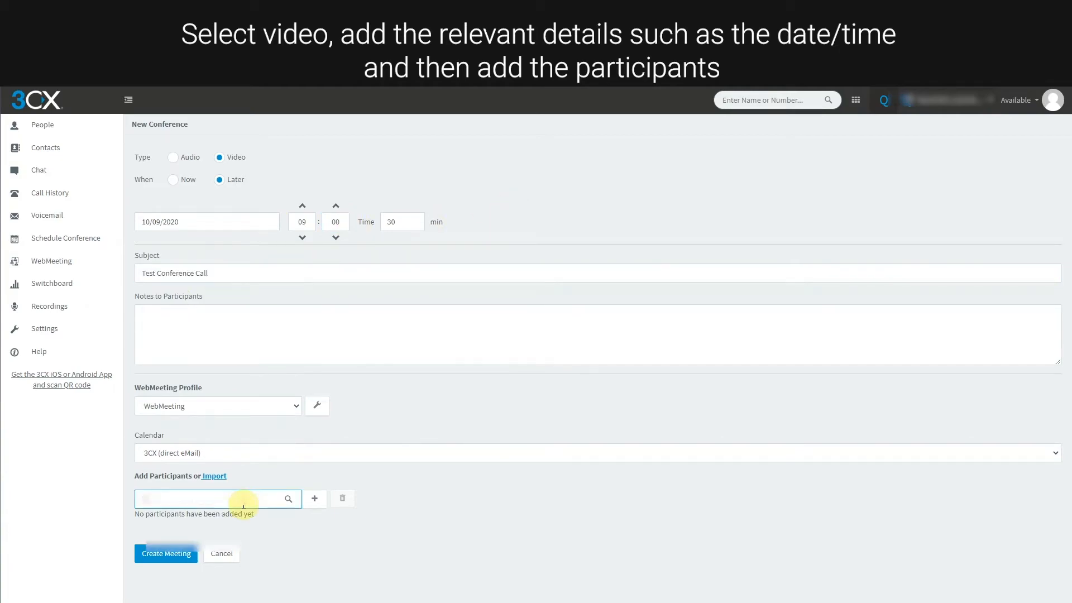
pyautogui.click(315, 498)
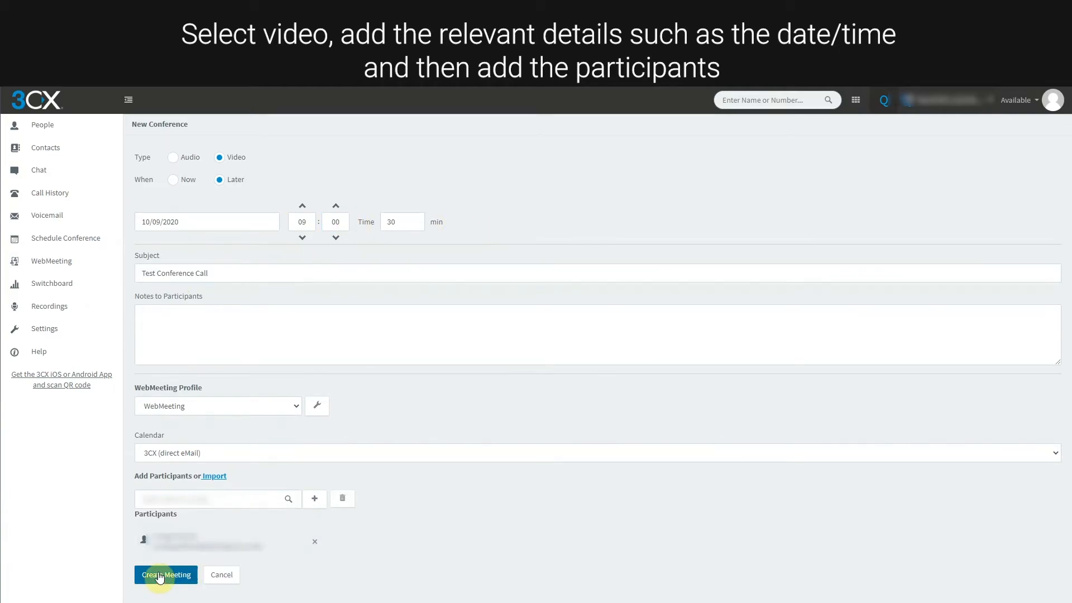
pyautogui.click(165, 574)
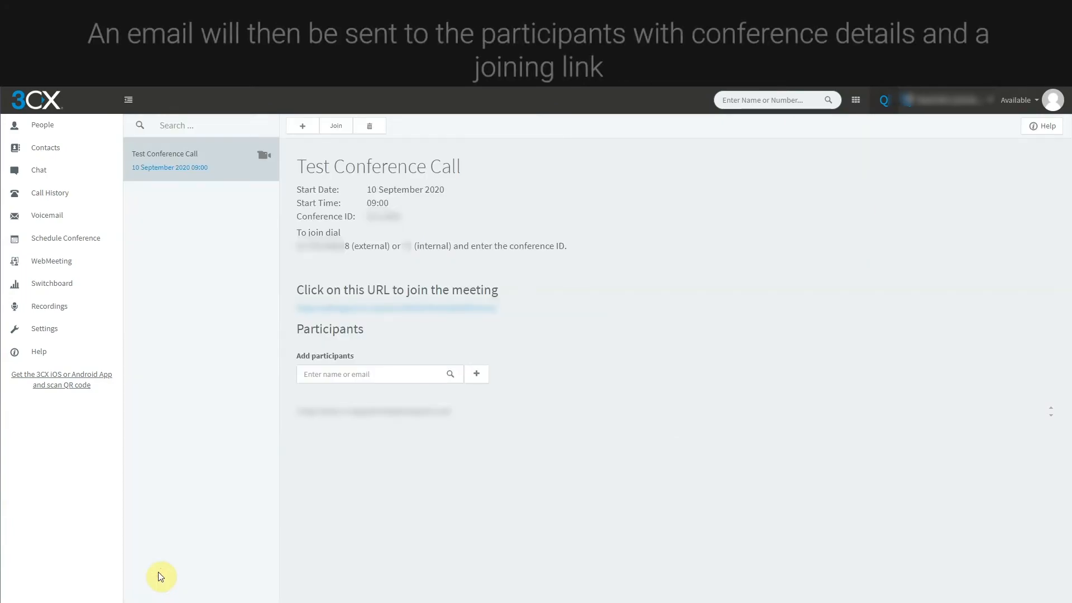